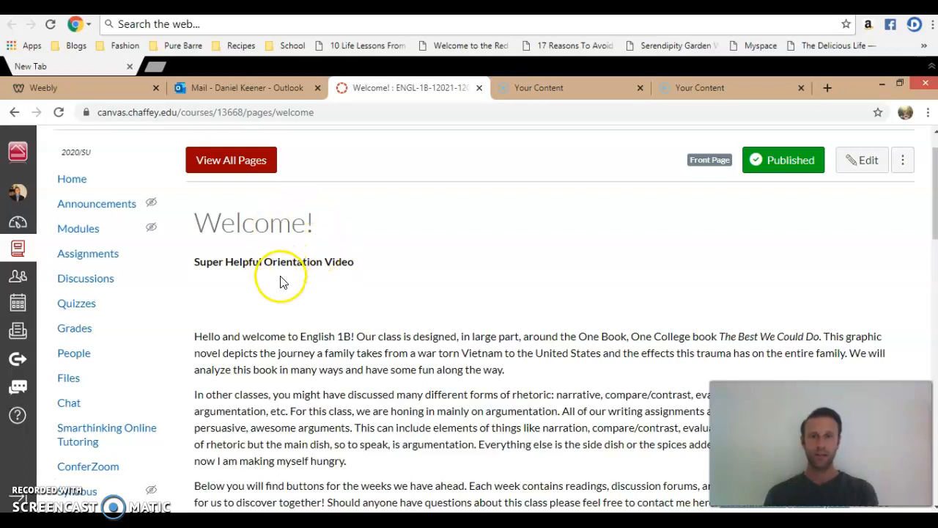
{"action": "mouse_move", "coordinate": [277, 308]}
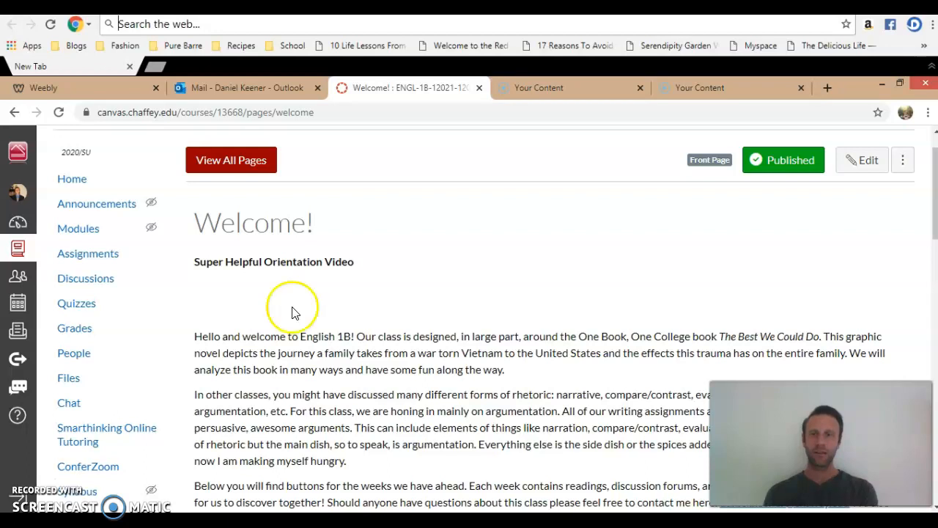
- Scroll down through the course welcome page
{"action": "scroll", "scroll_direction": "down", "scroll_amount": 3}
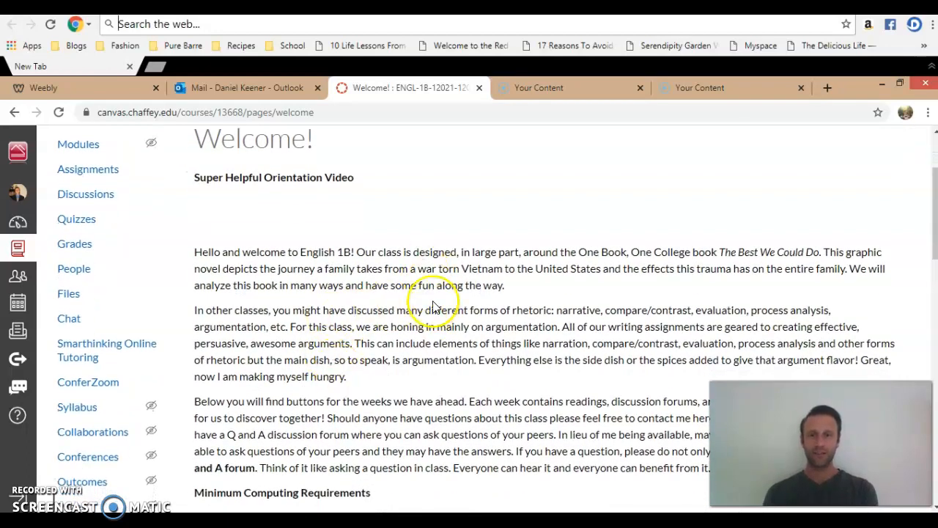
{"action": "scroll", "scroll_direction": "down", "scroll_amount": 3}
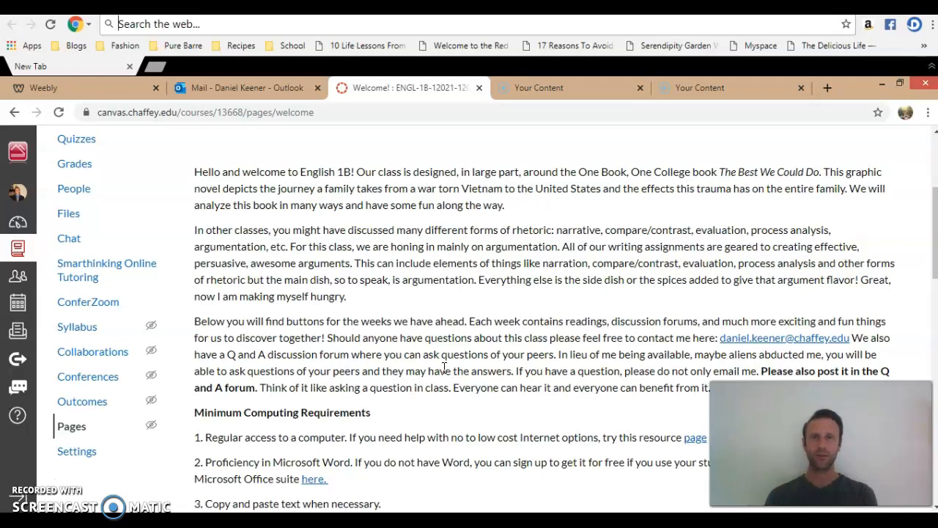
{"action": "scroll", "scroll_direction": "down", "scroll_amount": 3}
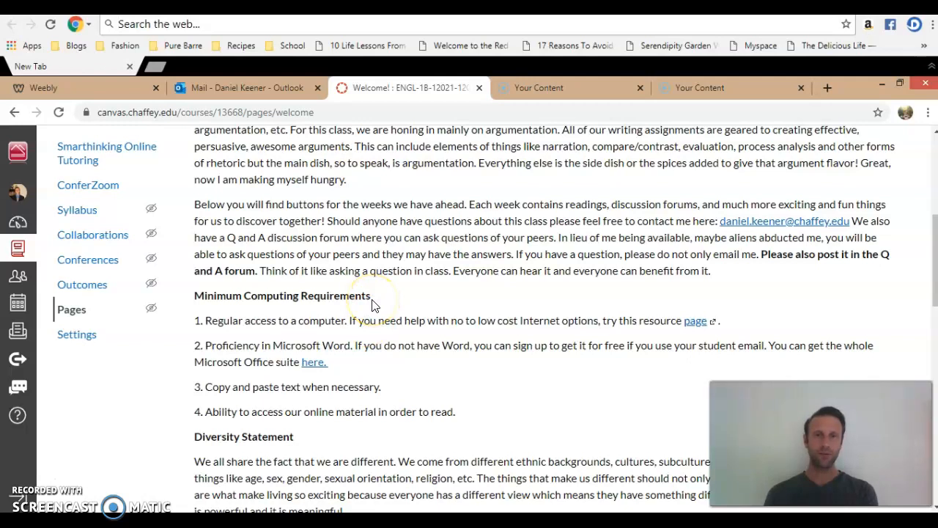
{"action": "mouse_move", "coordinate": [372, 303]}
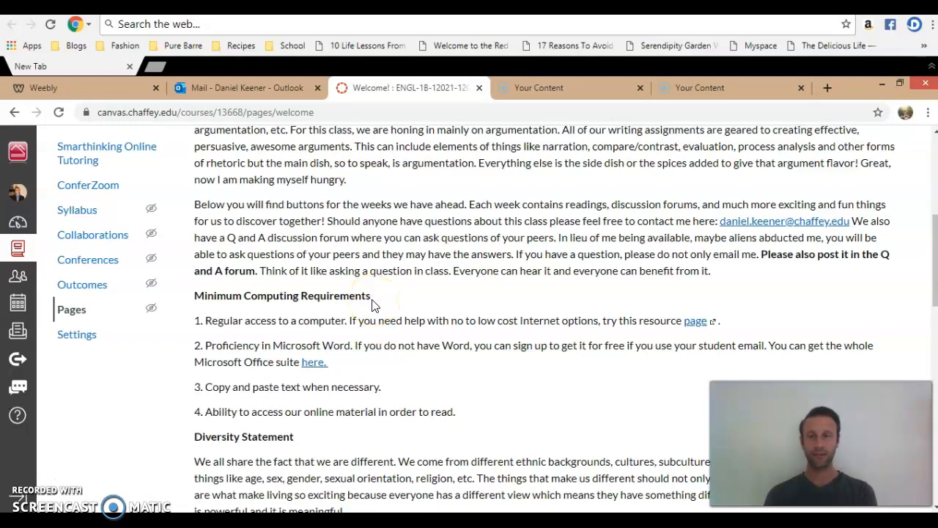
{"action": "scroll", "scroll_direction": "down", "scroll_amount": 3}
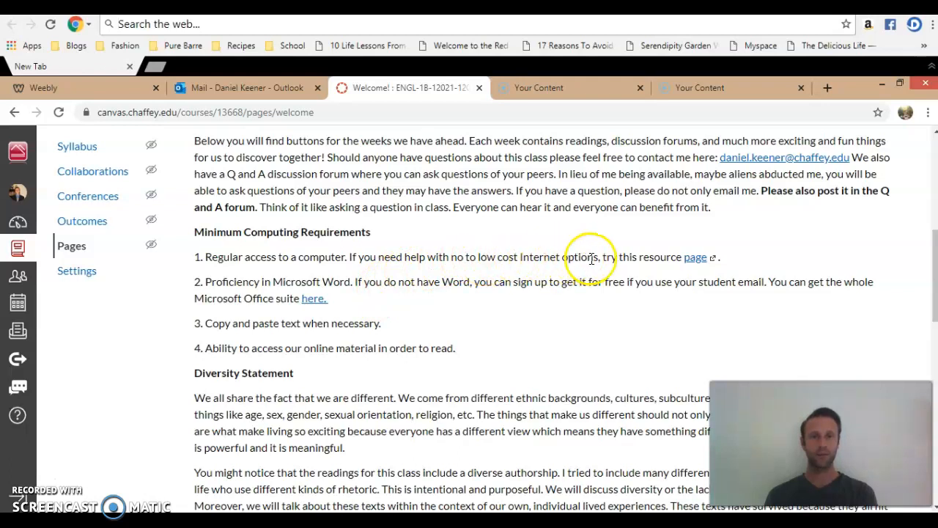
{"action": "mouse_move", "coordinate": [502, 304]}
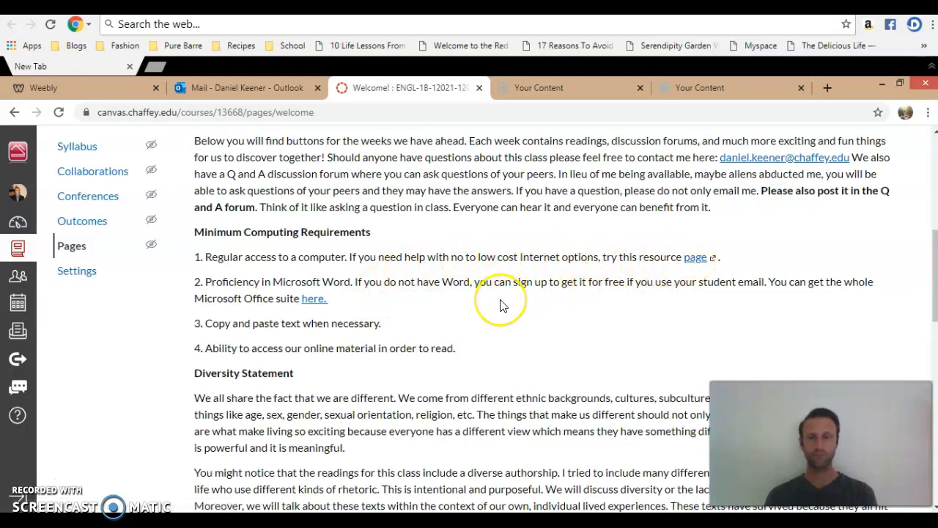
{"action": "mouse_move", "coordinate": [503, 305]}
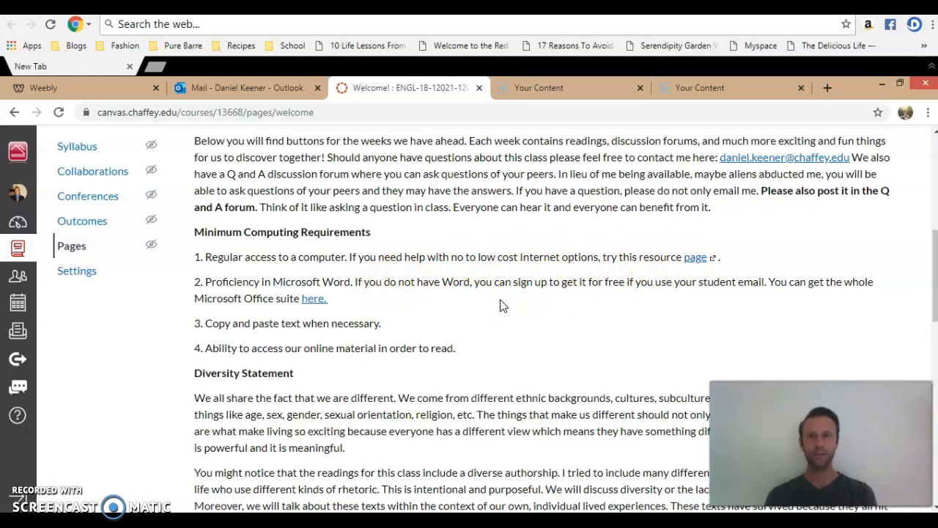
{"action": "mouse_move", "coordinate": [503, 301]}
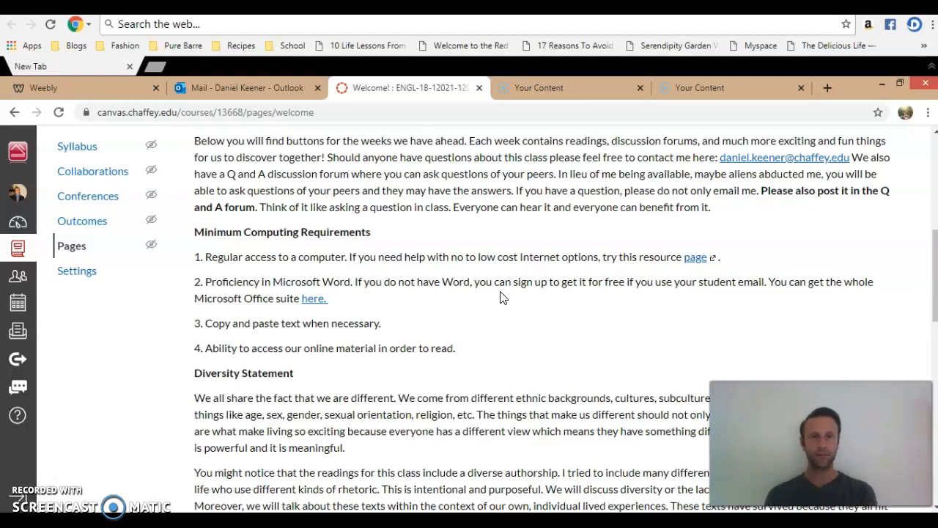
{"action": "scroll", "scroll_direction": "down", "scroll_amount": 3}
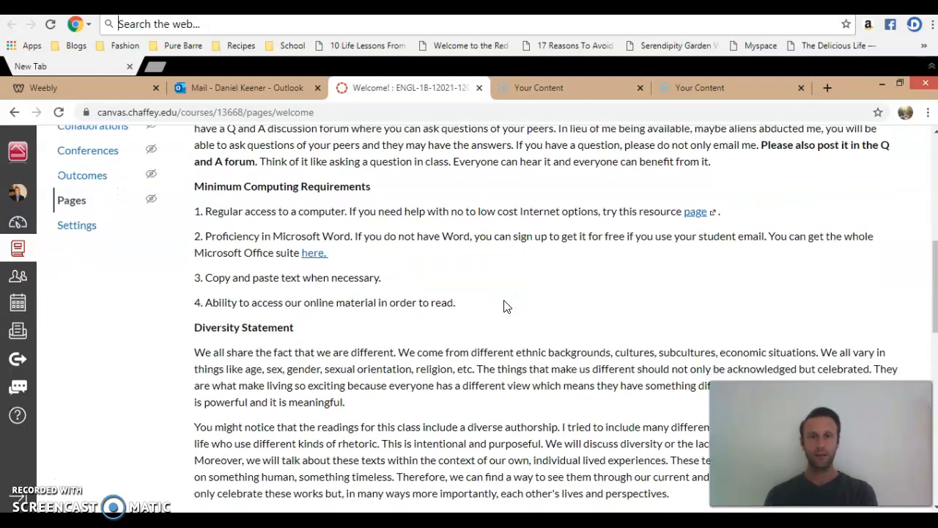
{"action": "scroll", "scroll_direction": "down", "scroll_amount": 3}
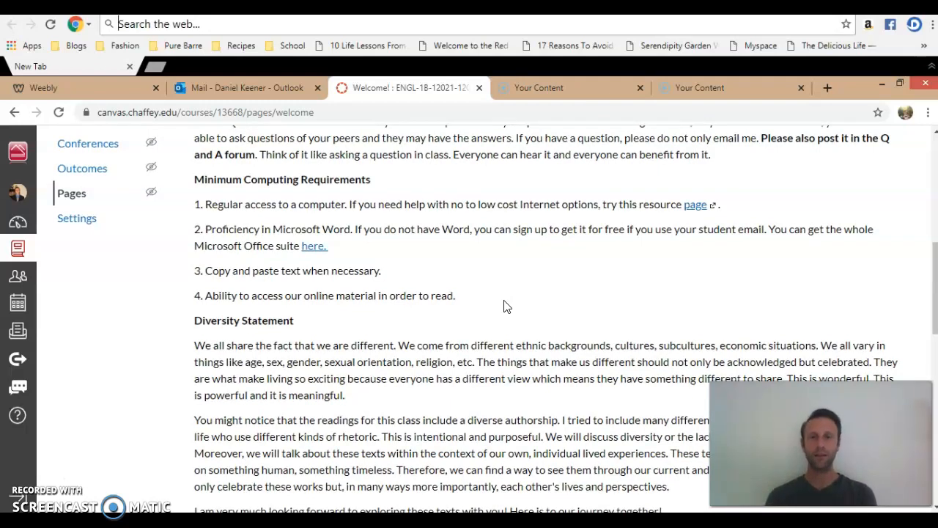
{"action": "scroll", "scroll_direction": "down", "scroll_amount": 3}
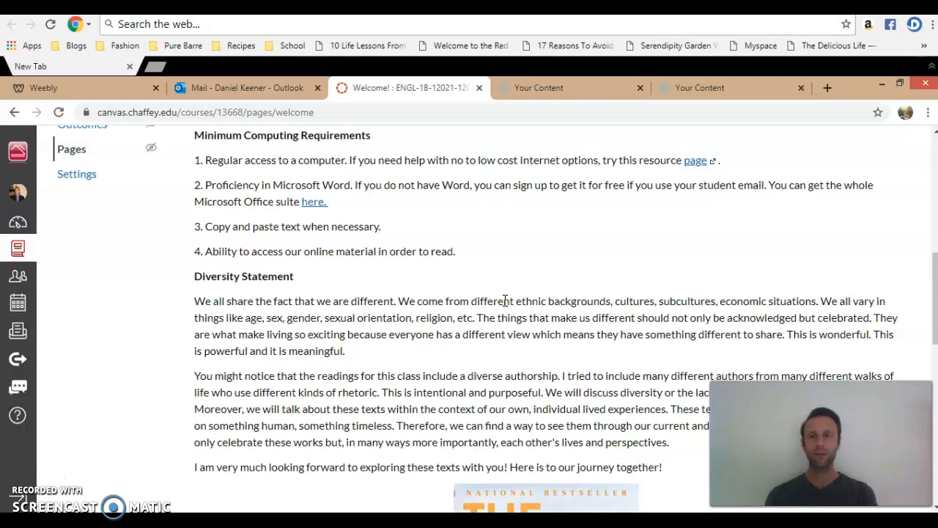
{"action": "scroll", "scroll_direction": "down", "scroll_amount": 3}
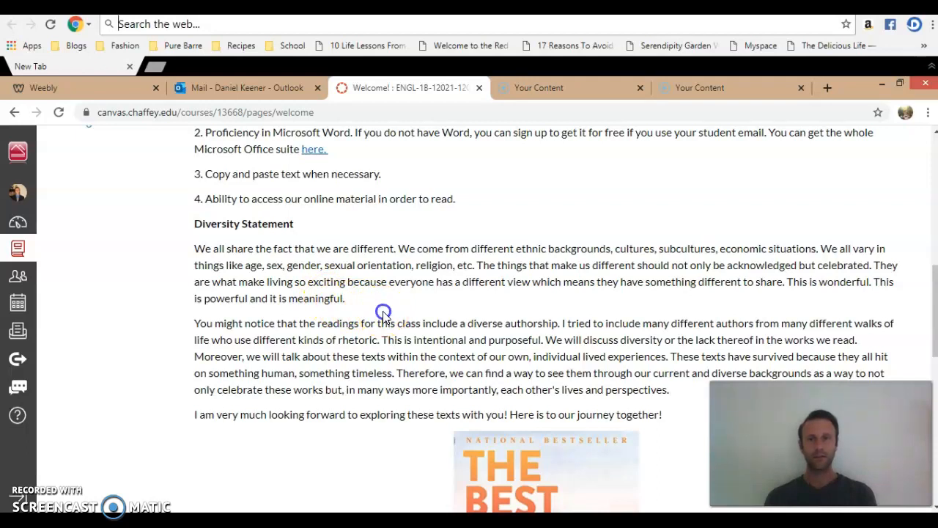
{"action": "scroll", "scroll_direction": "down", "scroll_amount": 3}
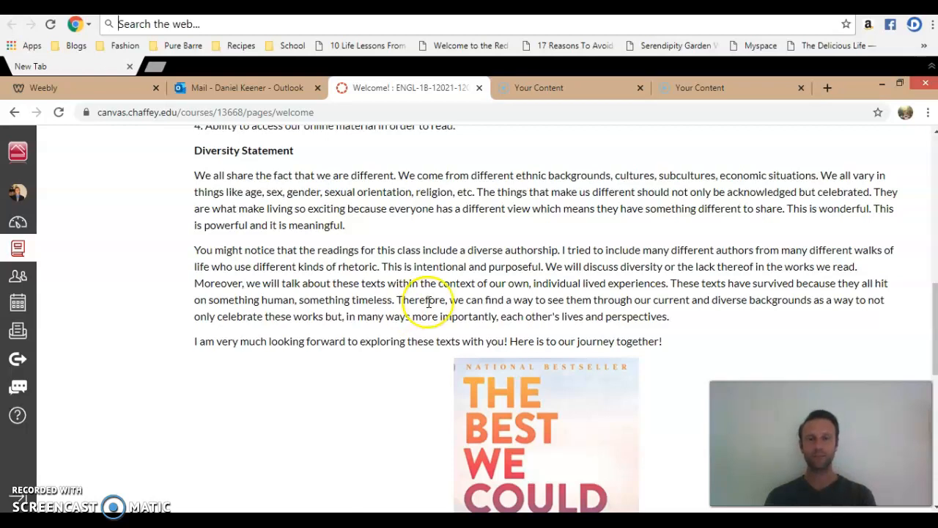
{"action": "scroll", "scroll_direction": "down", "scroll_amount": 3}
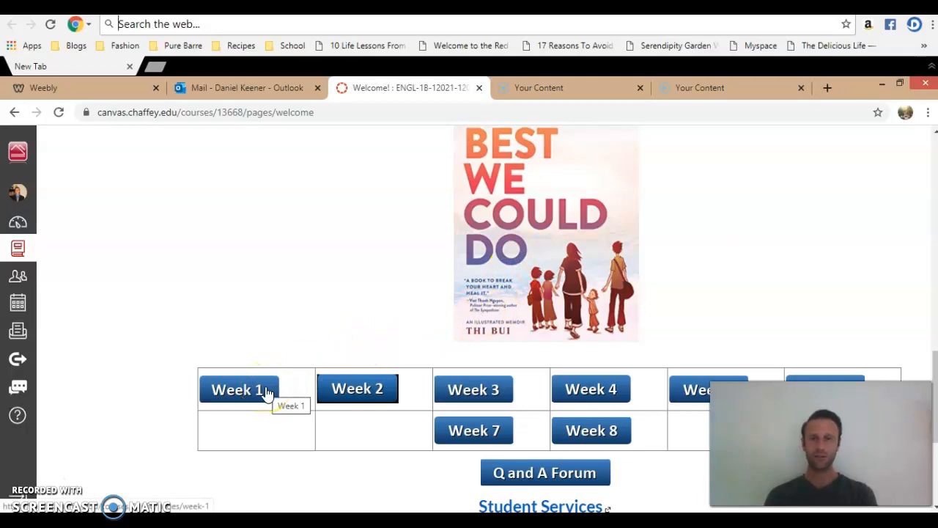
- Open the Week 1 coursework page and scroll through its content
{"action": "left_click", "coordinate": [238, 390]}
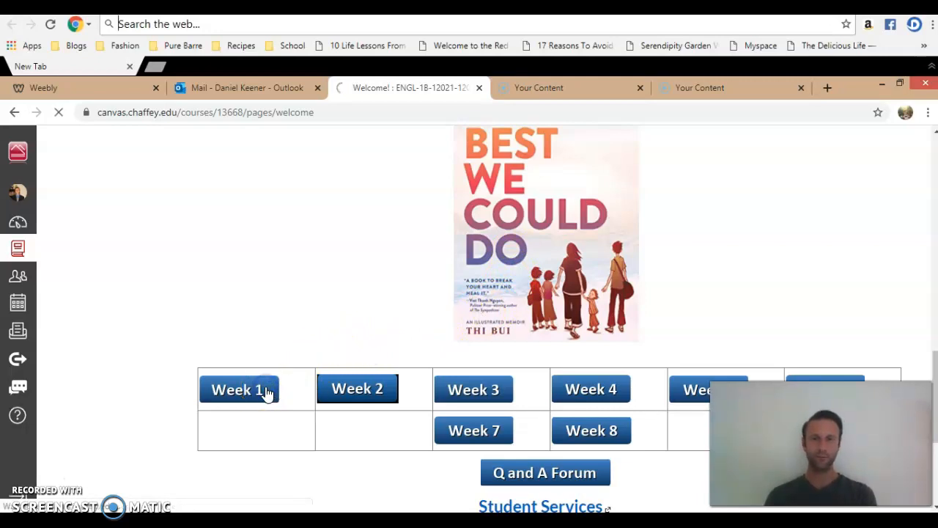
{"action": "left_click", "coordinate": [239, 389]}
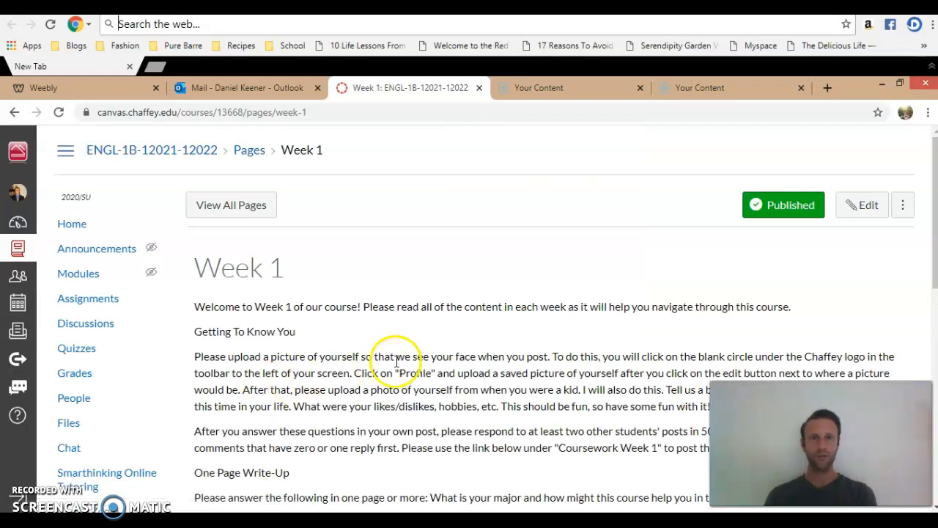
{"action": "scroll", "scroll_direction": "down", "scroll_amount": 3}
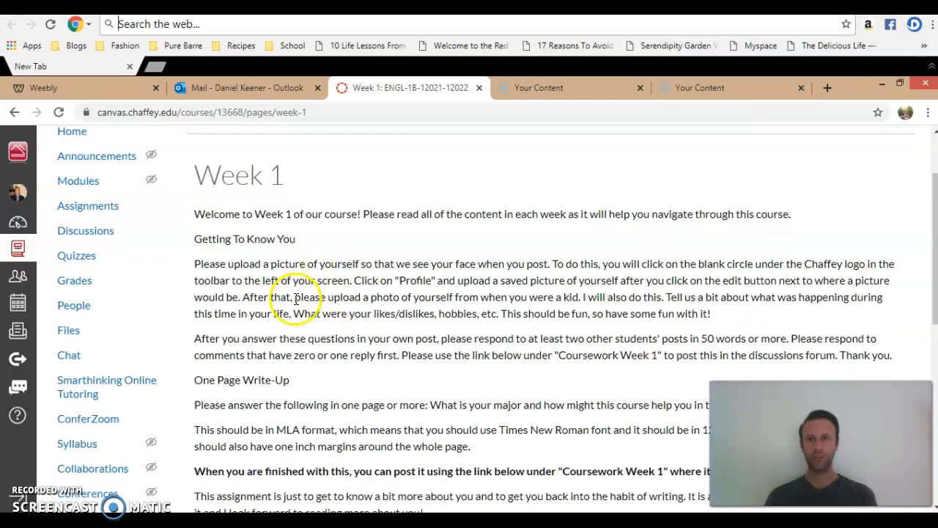
{"action": "scroll", "scroll_direction": "down", "scroll_amount": 3}
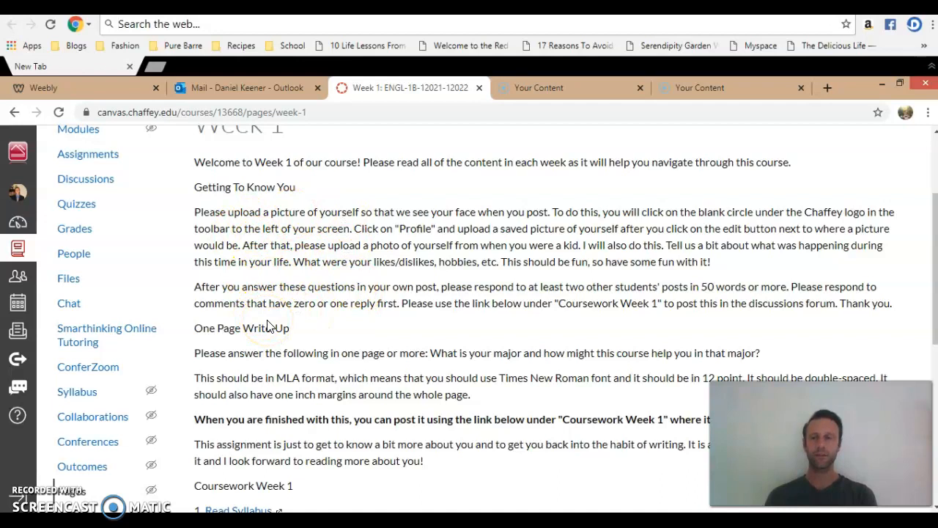
{"action": "scroll", "scroll_direction": "down", "scroll_amount": 3}
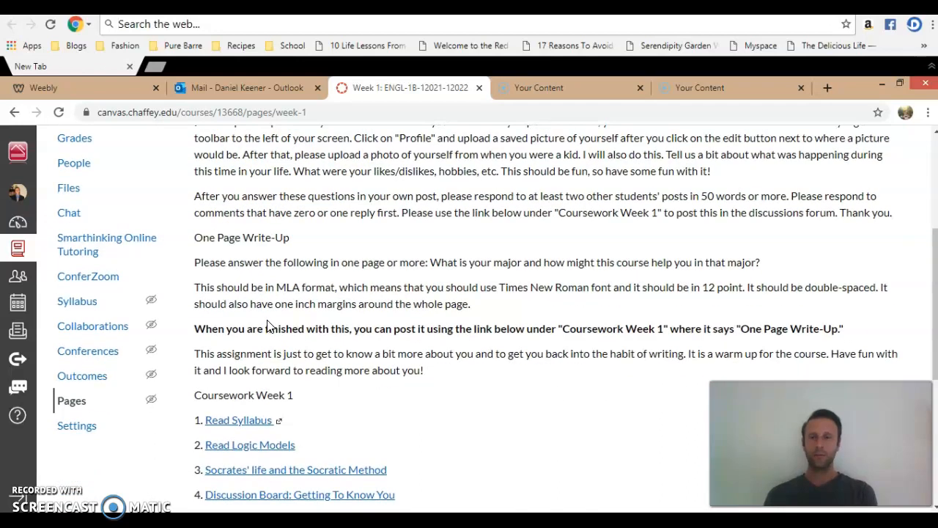
{"action": "scroll", "scroll_direction": "down", "scroll_amount": 3}
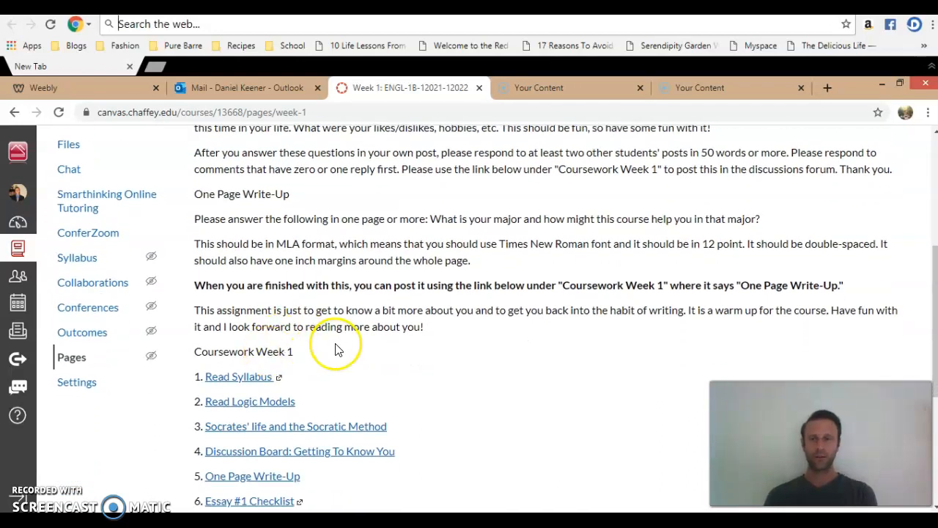
{"action": "scroll", "scroll_direction": "down", "scroll_amount": 3}
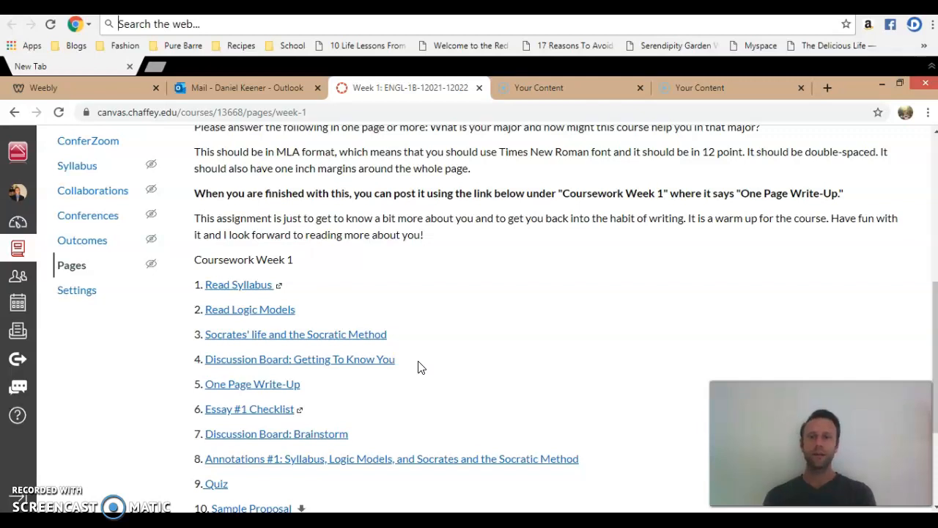
{"action": "scroll", "scroll_direction": "down", "scroll_amount": 3}
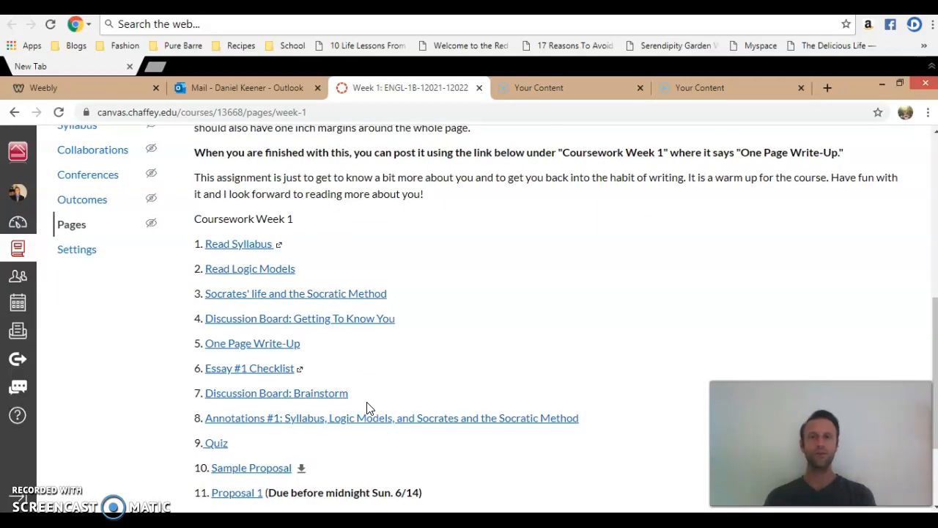
{"action": "mouse_move", "coordinate": [311, 356]}
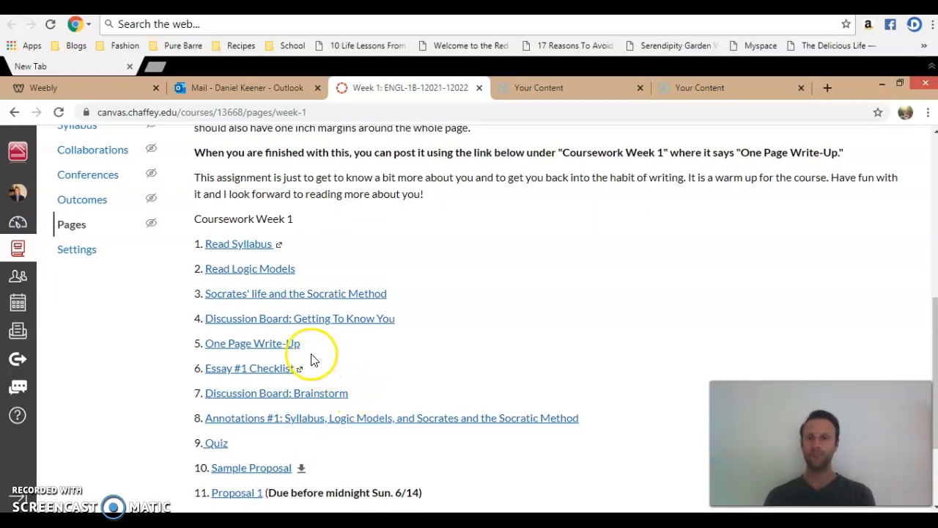
{"action": "mouse_move", "coordinate": [286, 372]}
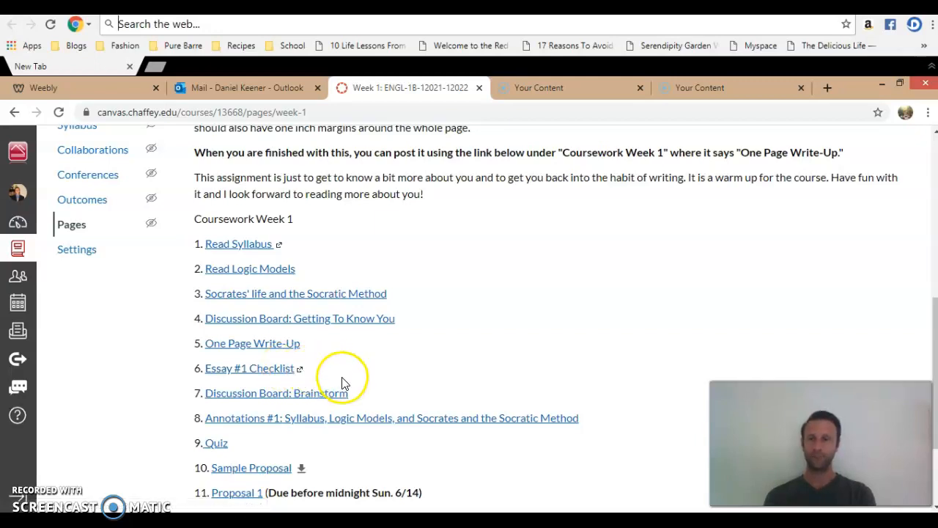
{"action": "mouse_move", "coordinate": [285, 468]}
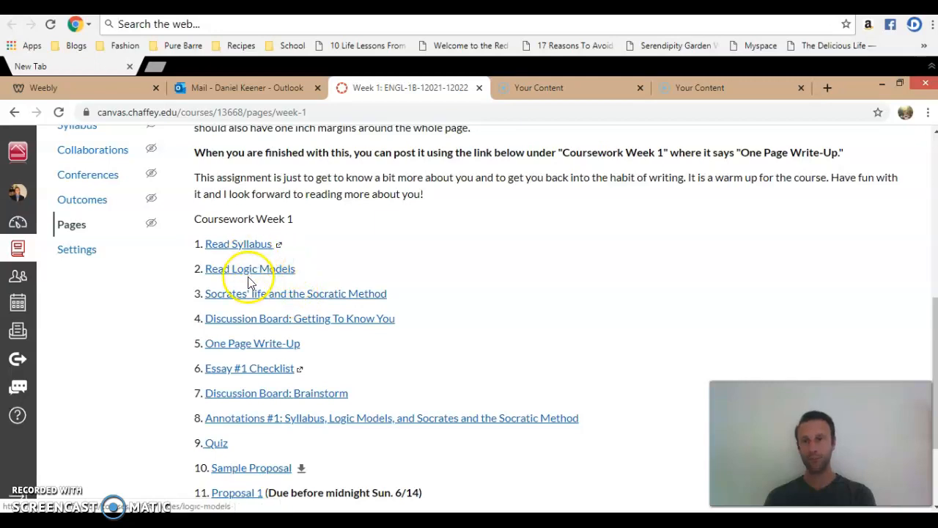
{"action": "mouse_move", "coordinate": [305, 283]}
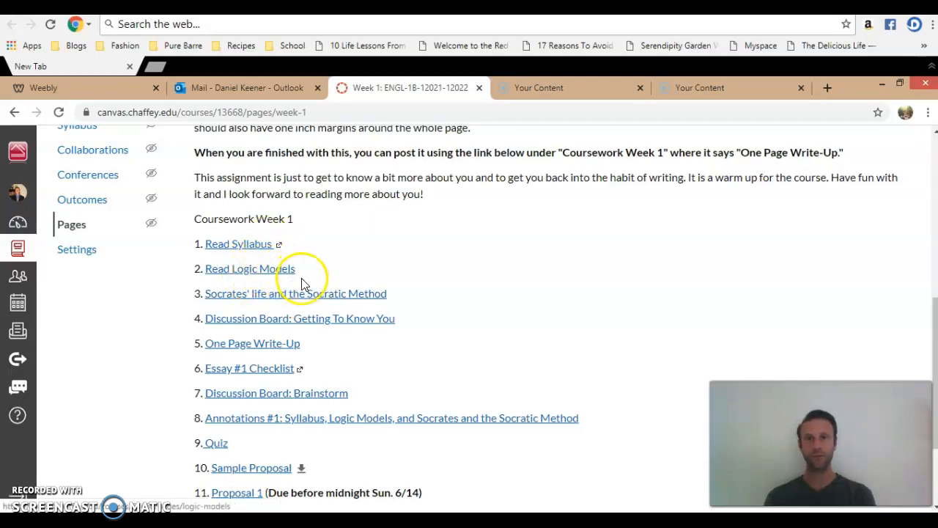
{"action": "mouse_move", "coordinate": [306, 297]}
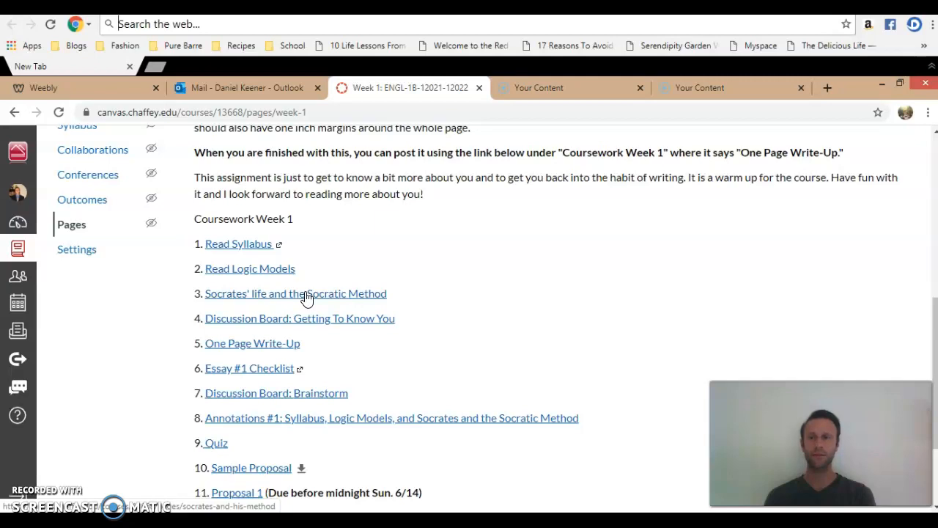
{"action": "mouse_move", "coordinate": [442, 285]}
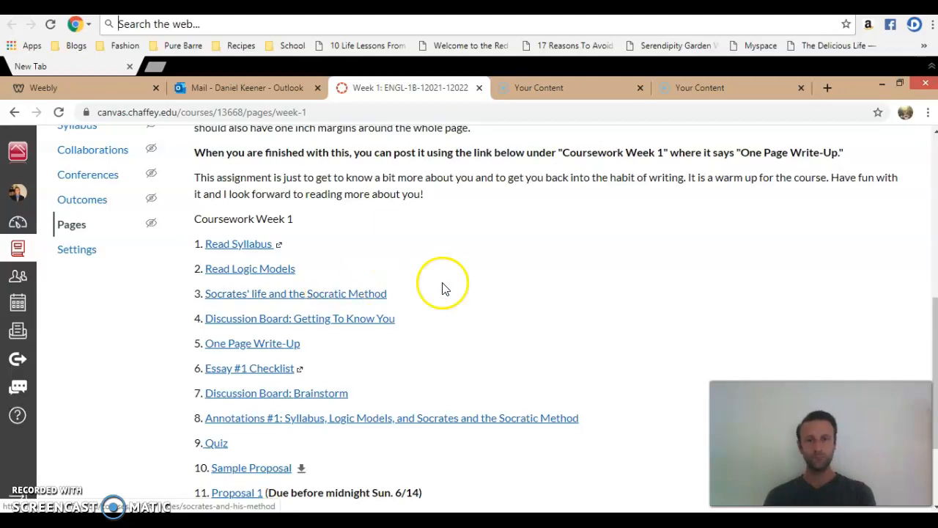
{"action": "scroll", "scroll_direction": "down", "scroll_amount": 3}
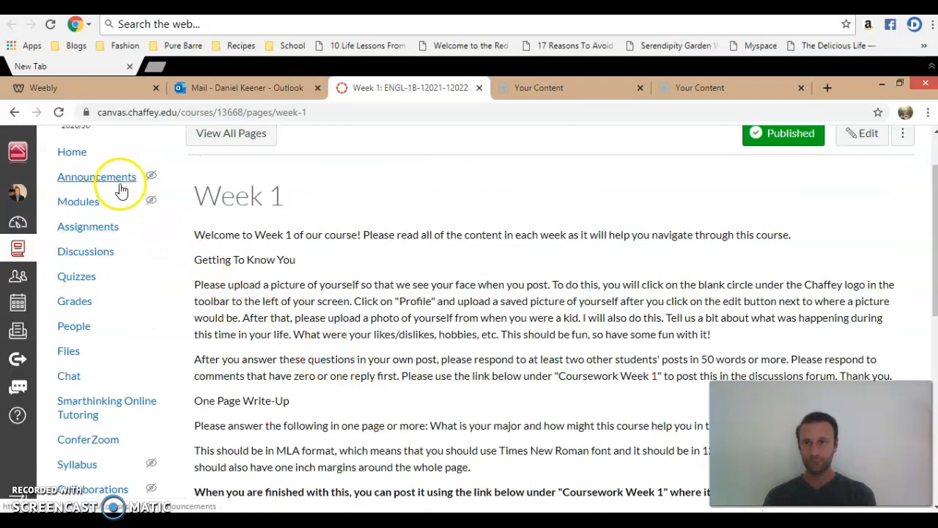
- Return to the course Home page, scroll past the book cover, and launch the Q and A Forum
{"action": "left_click", "coordinate": [72, 151]}
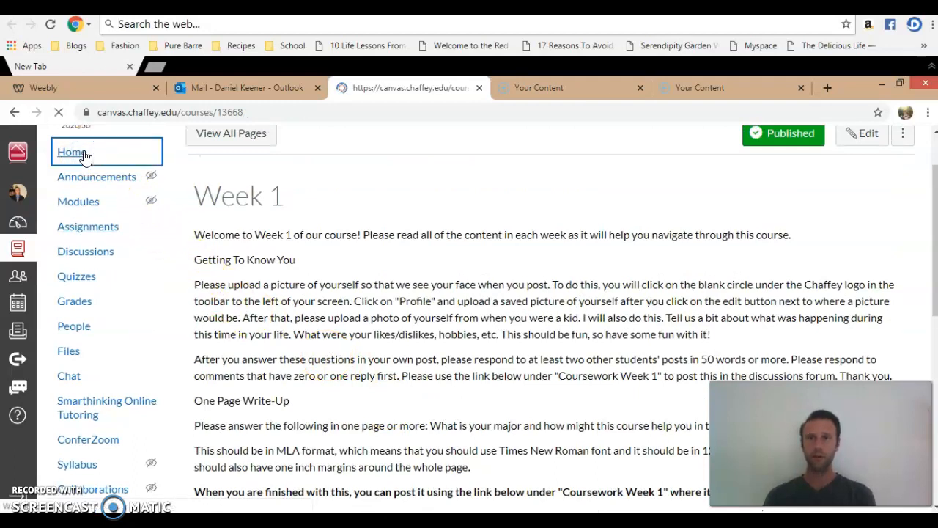
{"action": "left_click", "coordinate": [71, 151]}
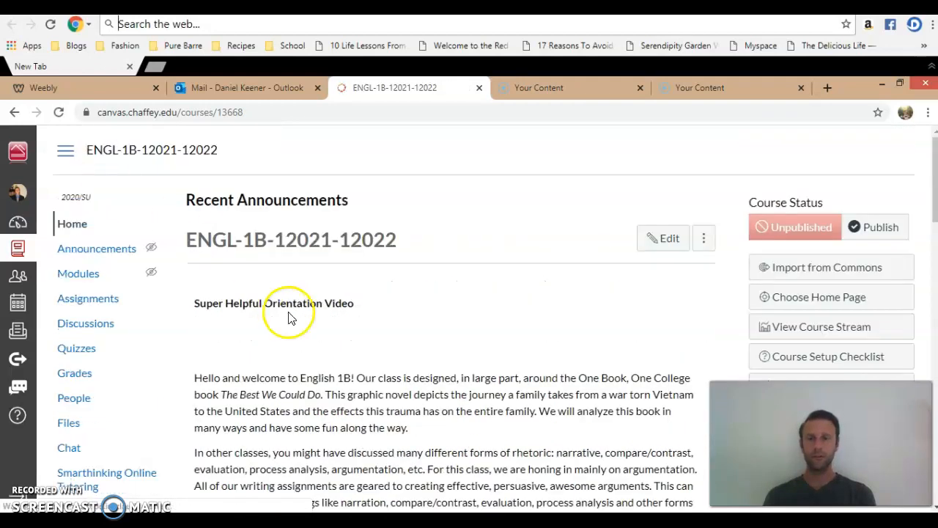
{"action": "scroll", "scroll_direction": "down", "scroll_amount": 3}
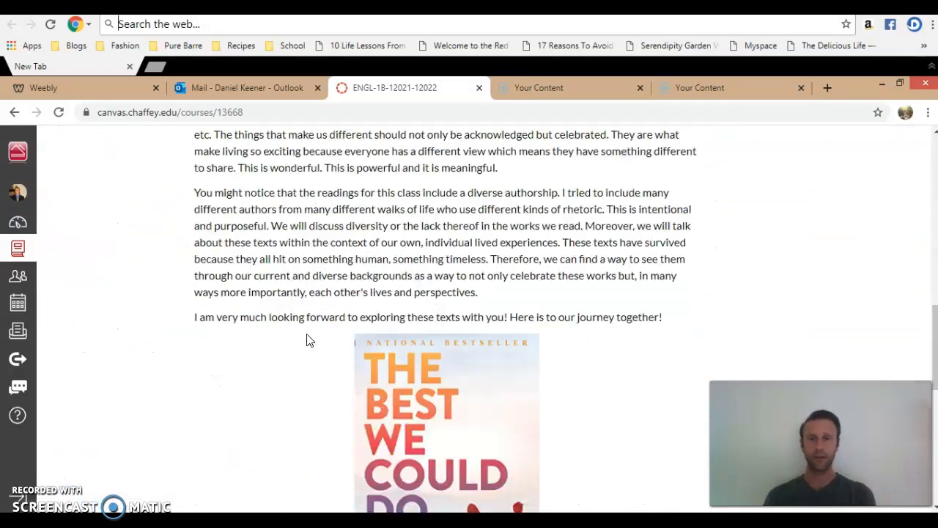
{"action": "scroll", "scroll_direction": "down", "scroll_amount": 3}
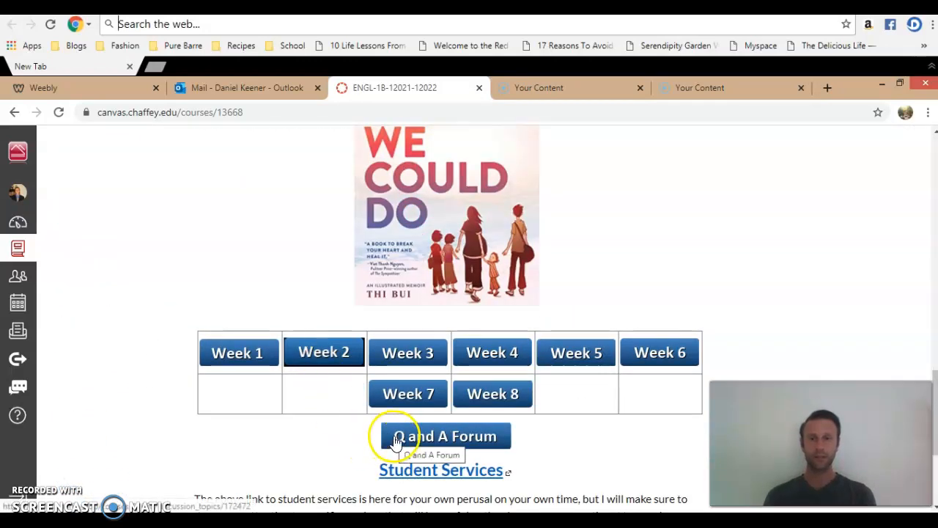
{"action": "left_click", "coordinate": [445, 435]}
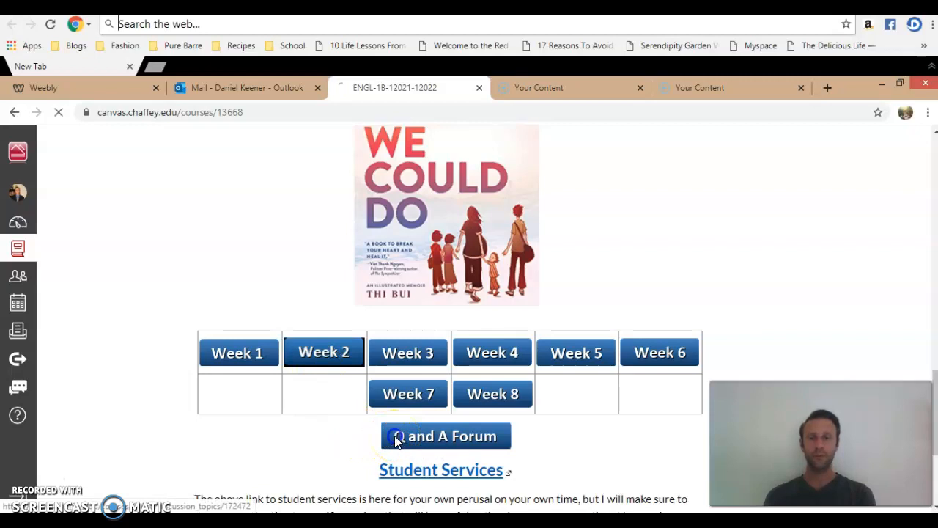
- Let the Q and A Forum load and scroll to its posting instructions and reply box
{"action": "left_click", "coordinate": [445, 435]}
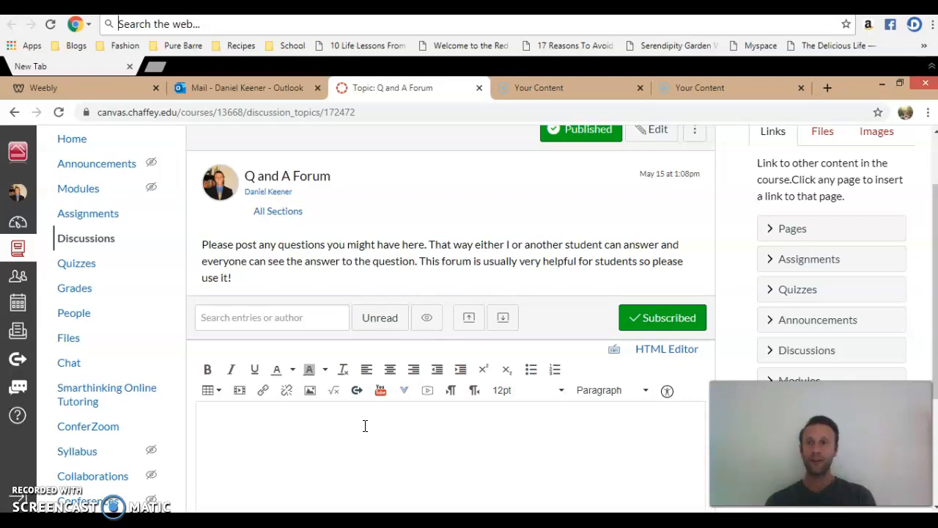
{"action": "scroll", "scroll_direction": "down", "scroll_amount": 3}
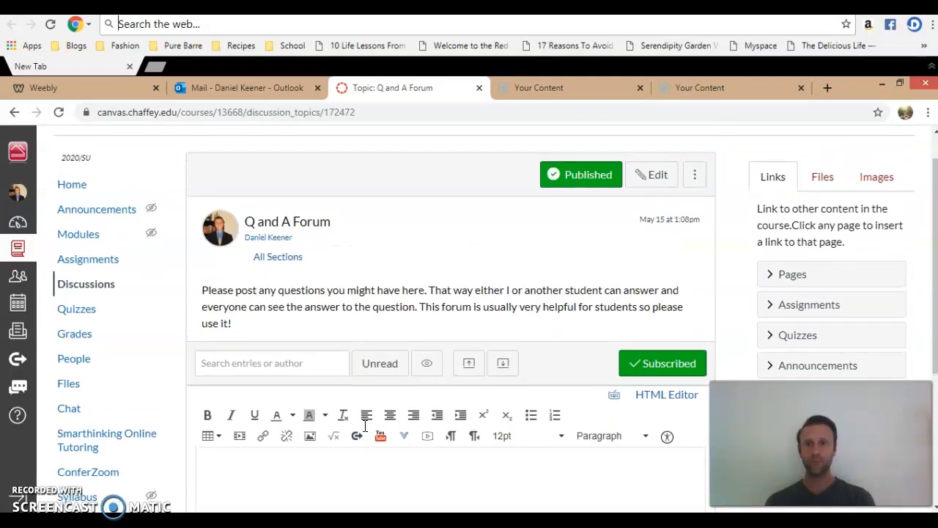